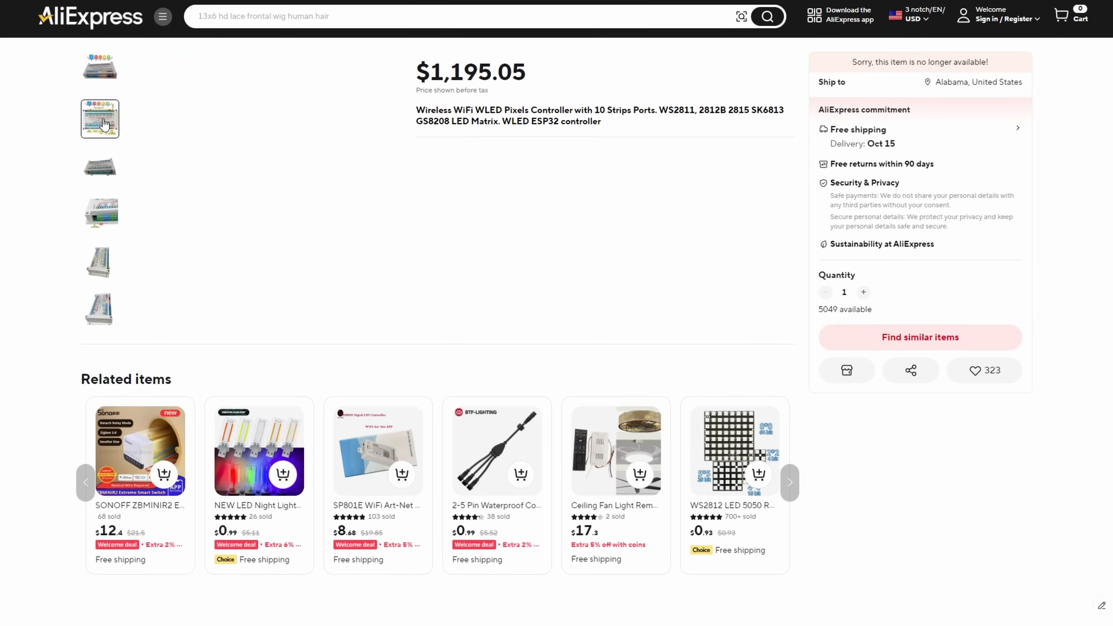
Show the fifth gallery photo, the angled view of the controller's grey enclosure.
left_click(99, 263)
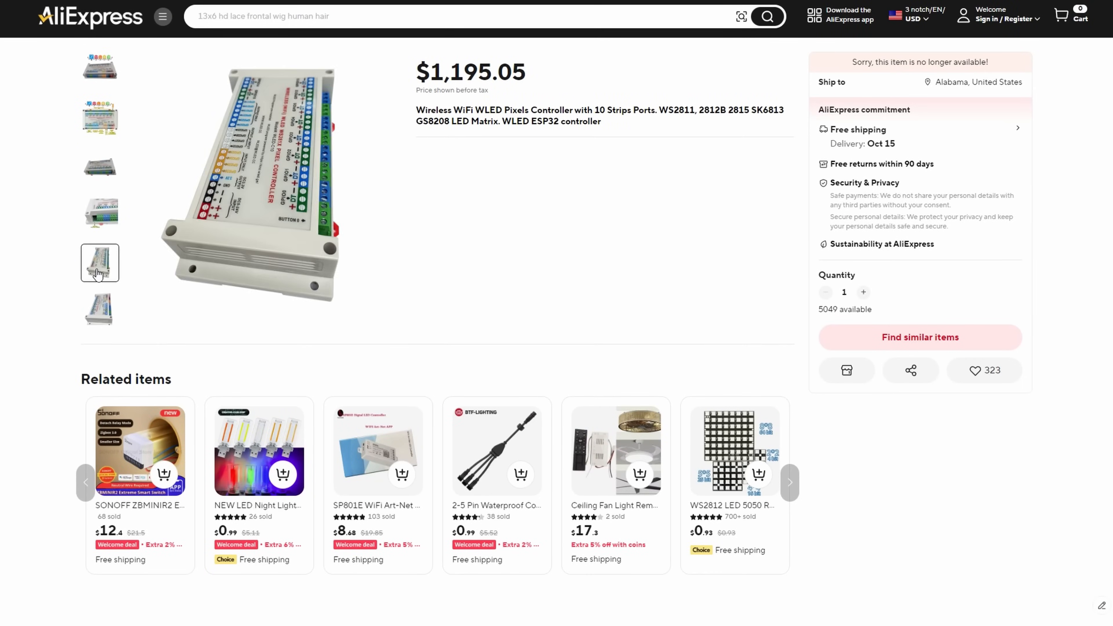